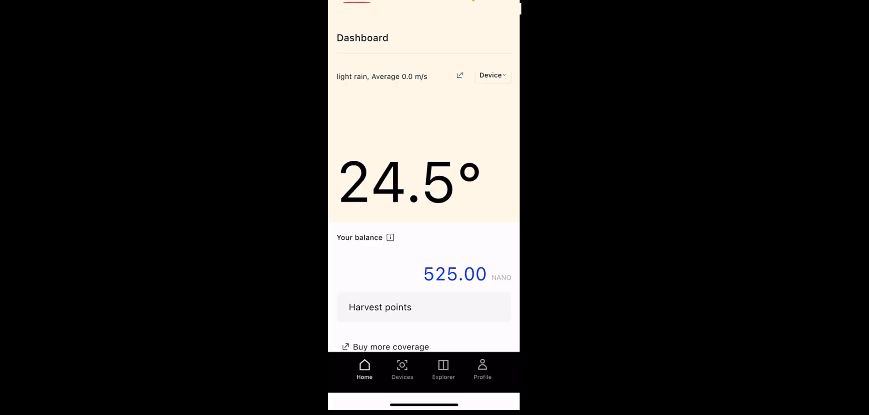
- Show the SKY-100 device card with its live temperature, humidity, pressure and wind readings
left_click(403, 369)
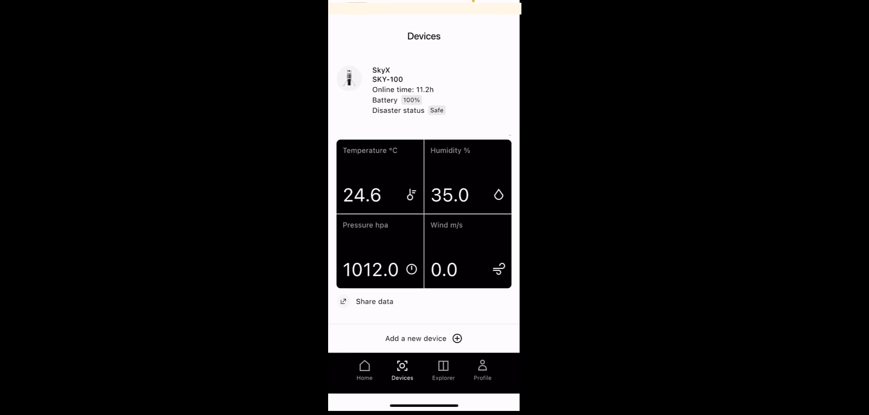
- Look through the SKY-100 device settings and return to the Dashboard showing 24.6° and 525.00 NANO
scroll("down", 3)
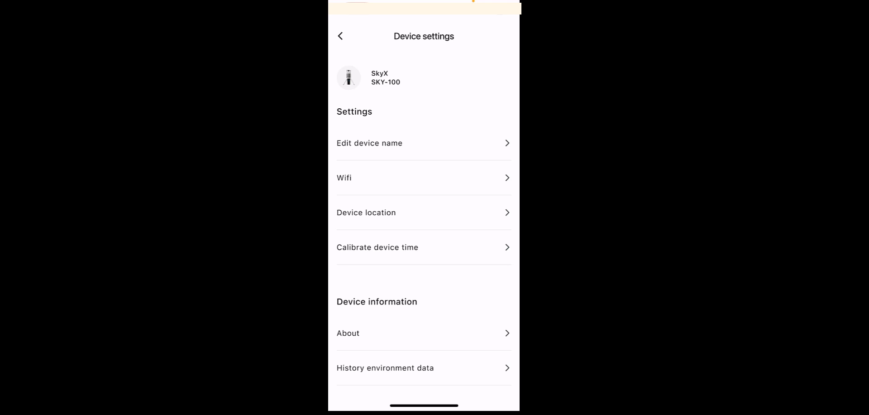
left_click(382, 368)
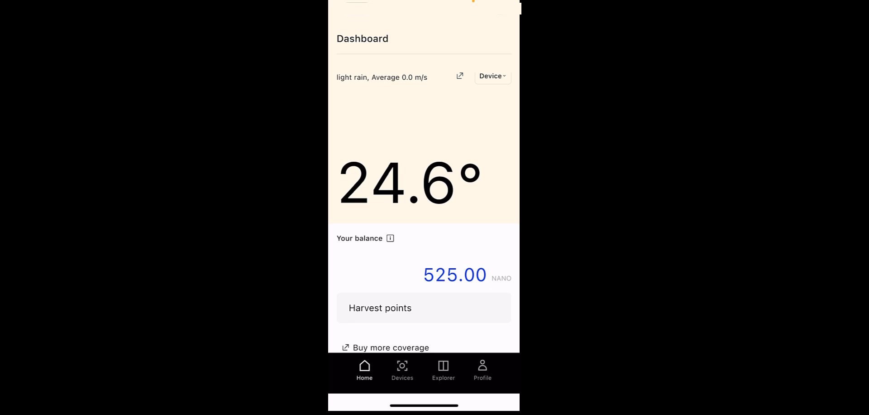
- View the Explorer map of connected devices, then the Profile with its 525 NANO wallet and transactions
left_click(444, 369)
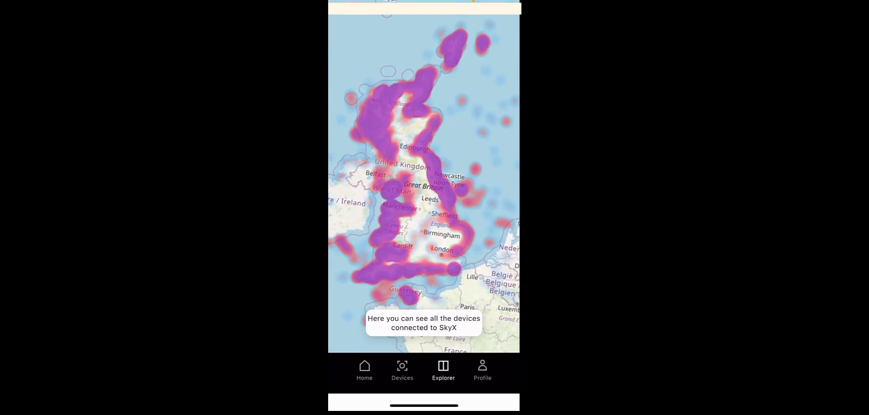
left_click(482, 369)
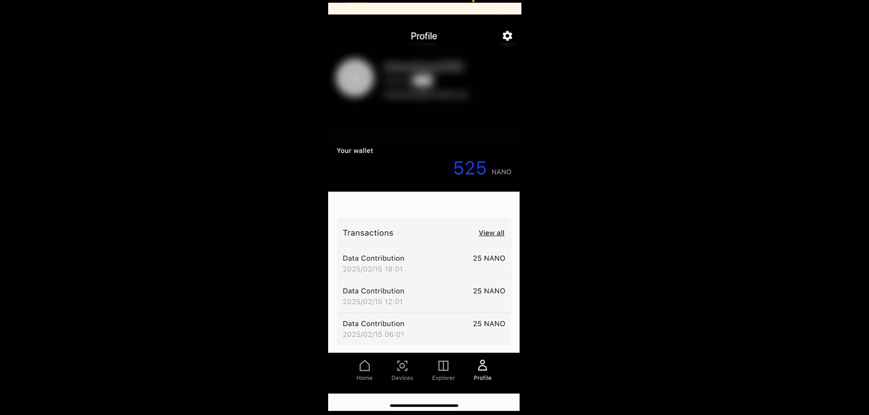
- Review the Units options in app settings, then the Account settings page
left_click(509, 36)
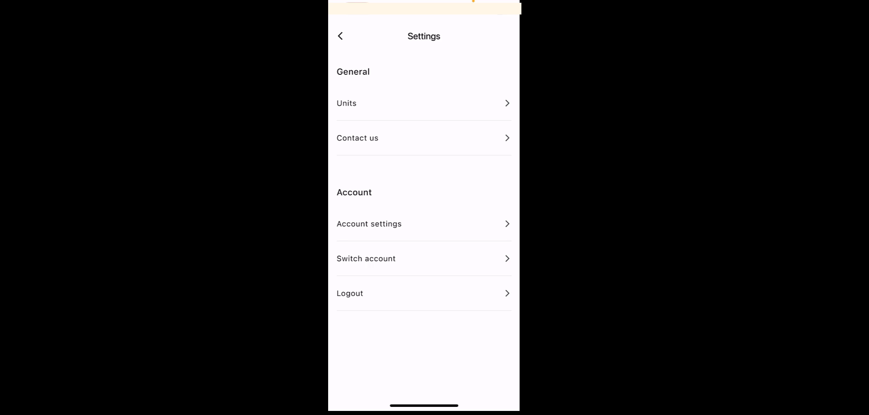
left_click(346, 104)
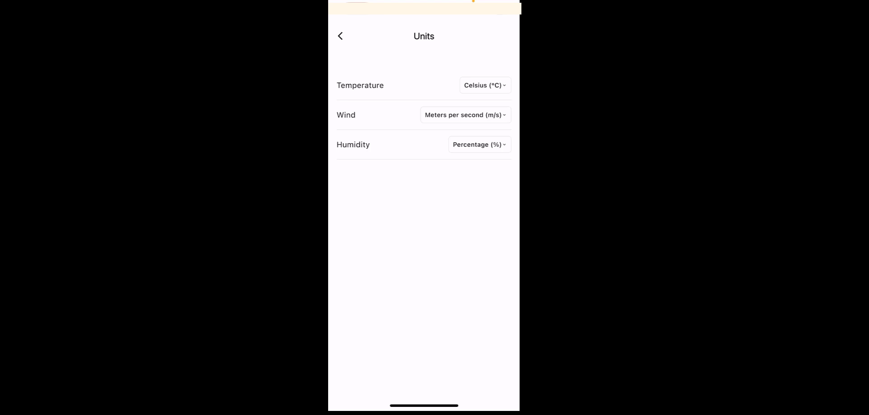
left_click(343, 36)
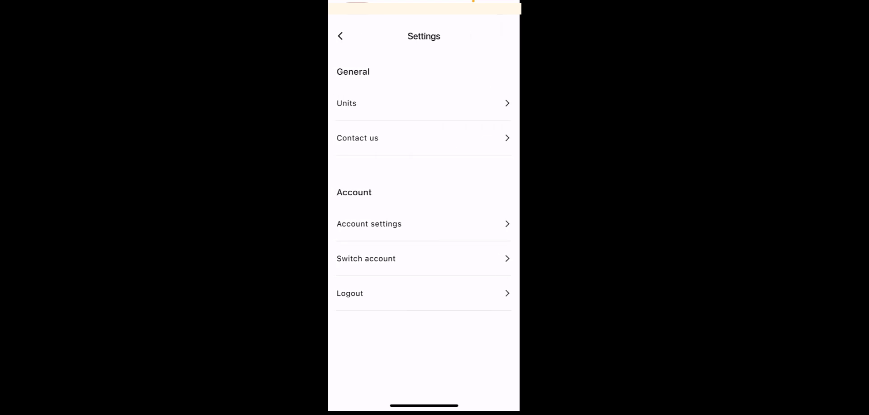
left_click(370, 223)
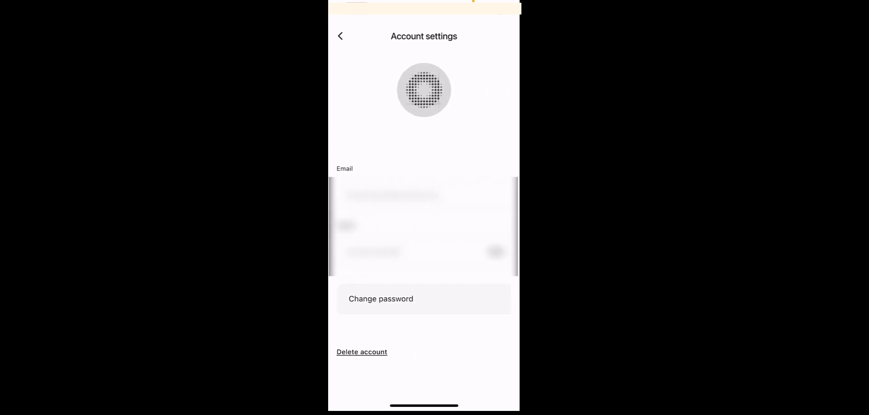
left_click(340, 36)
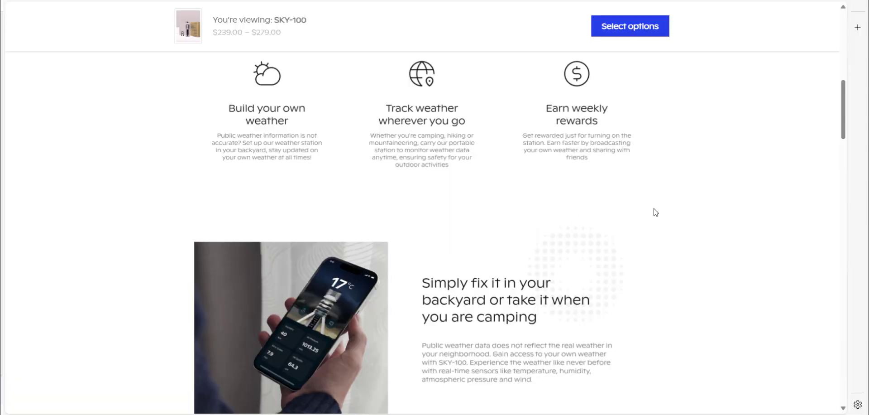
mouse_move(846, 124)
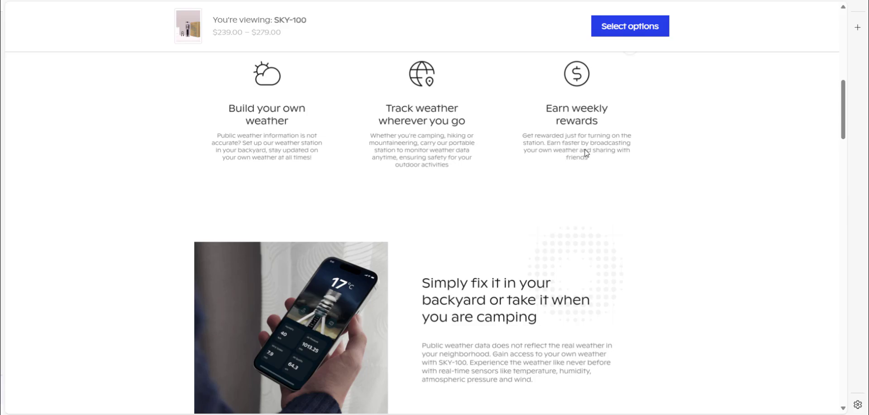
mouse_move(847, 126)
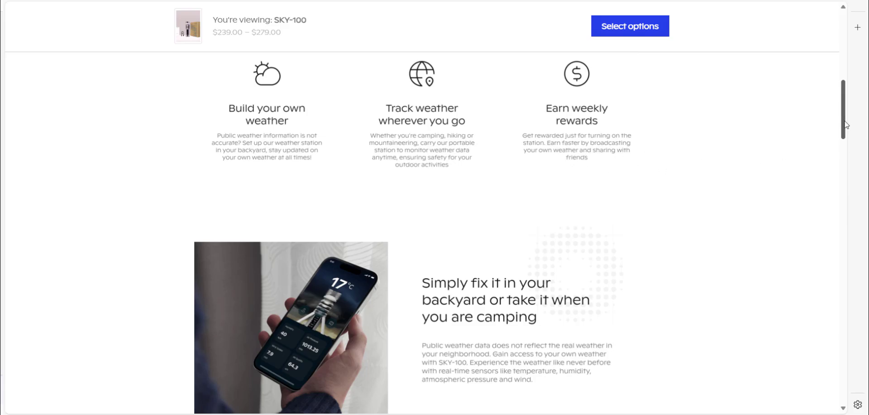
- Scroll the SKY-100 page past the spec table and labelled component diagram to the User's Sharing photos
scroll("down", 3)
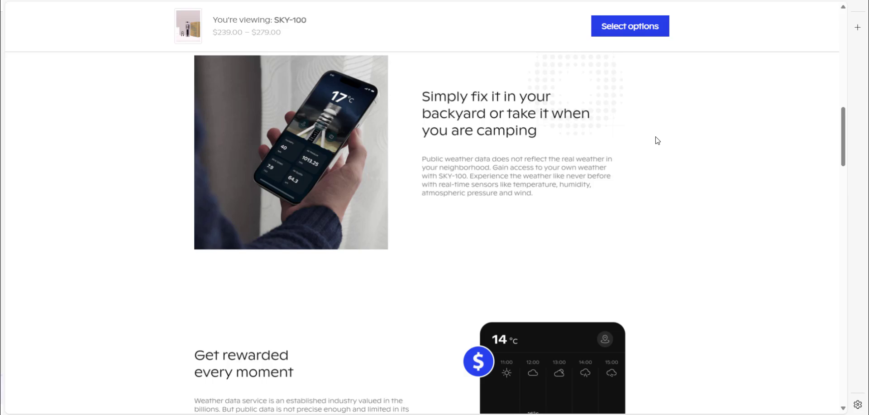
mouse_move(687, 174)
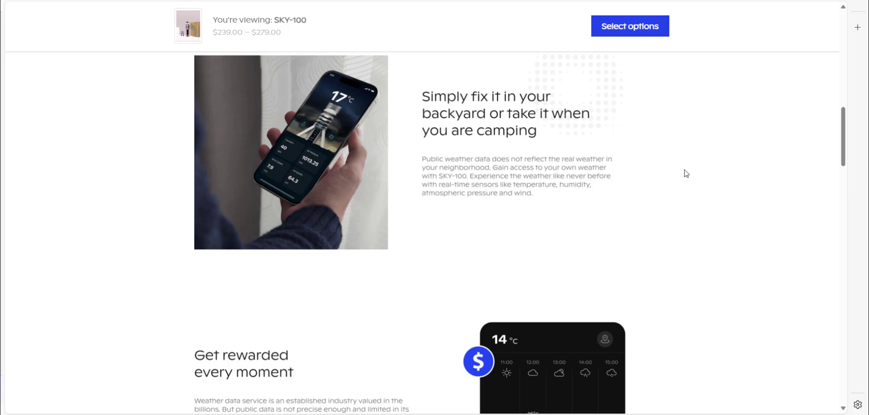
mouse_move(676, 172)
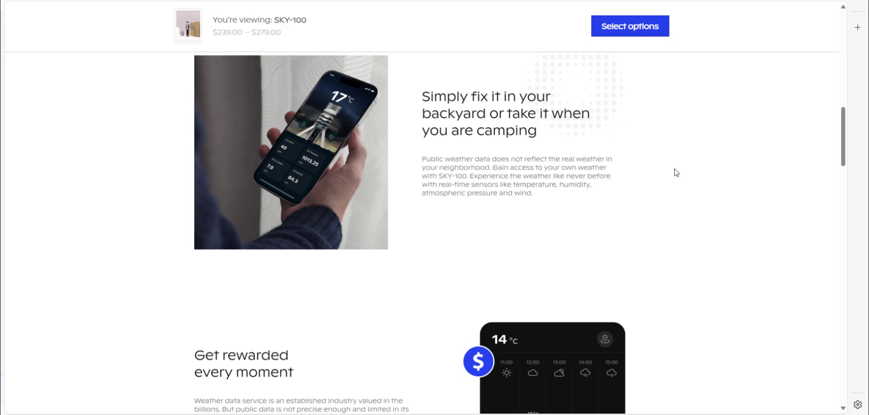
mouse_move(672, 169)
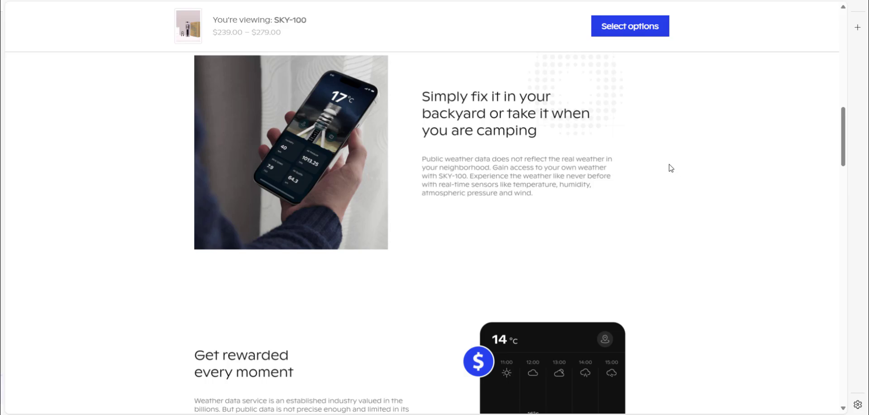
mouse_move(665, 170)
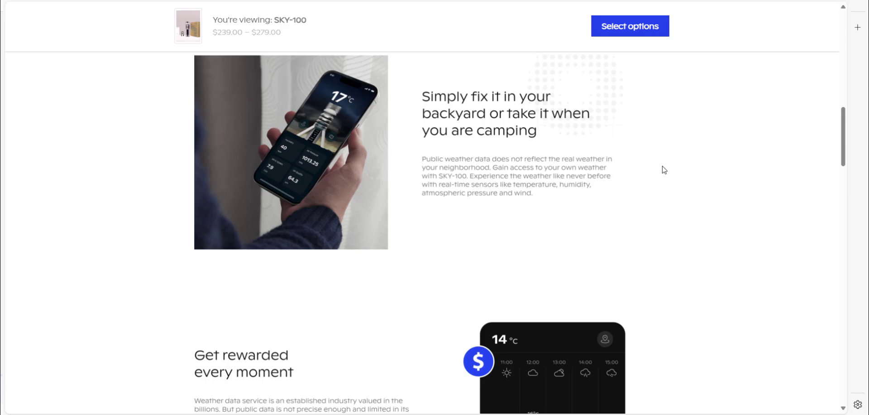
mouse_move(661, 175)
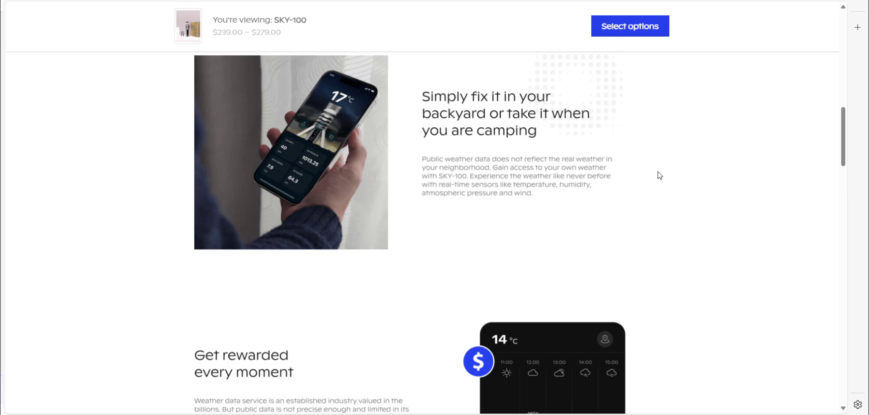
scroll("down", 3)
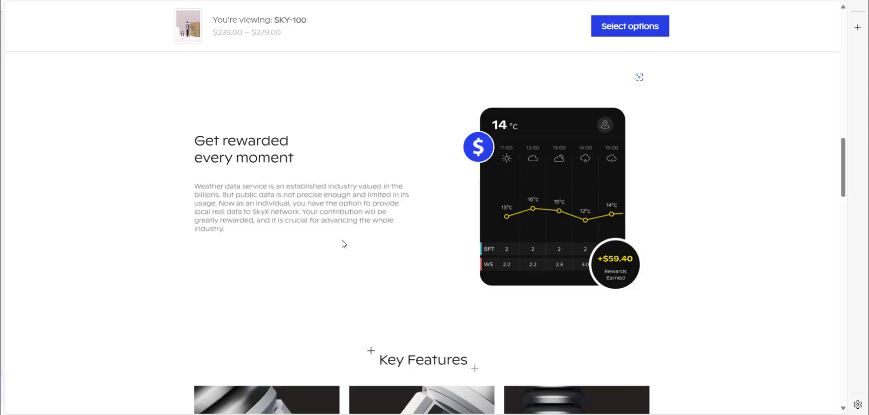
mouse_move(259, 254)
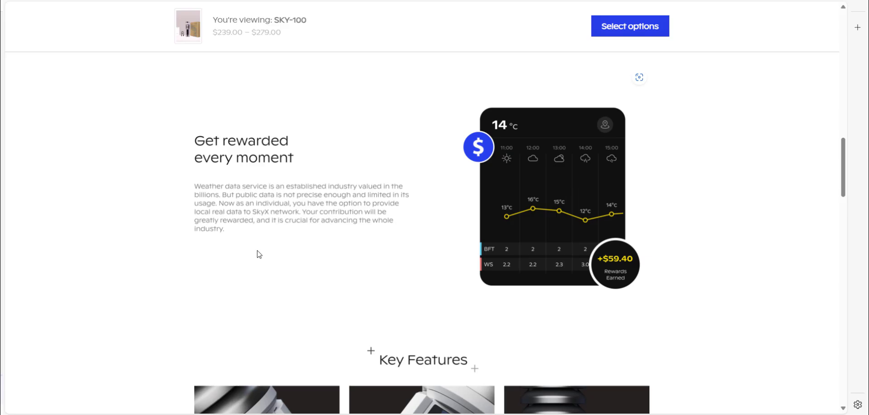
mouse_move(258, 256)
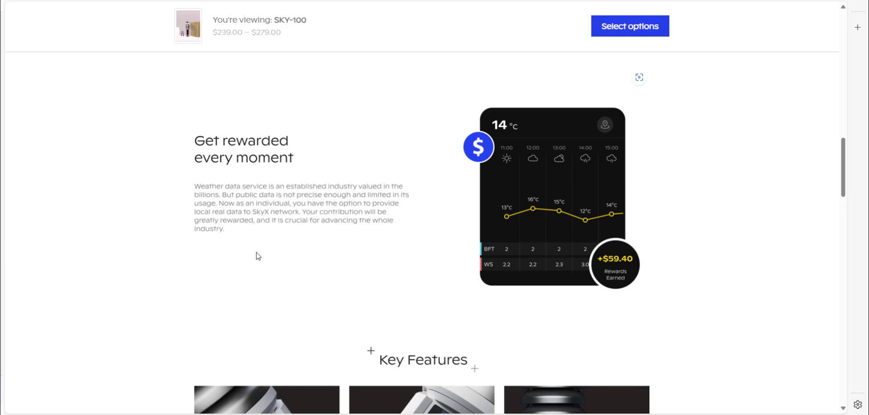
mouse_move(270, 256)
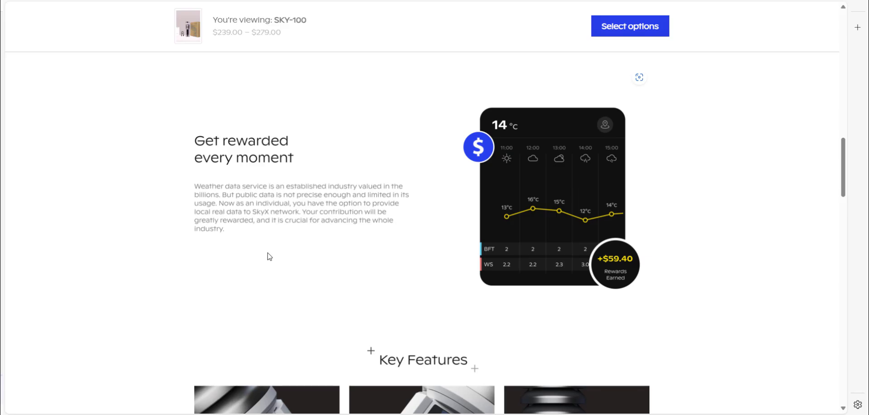
scroll("down", 3)
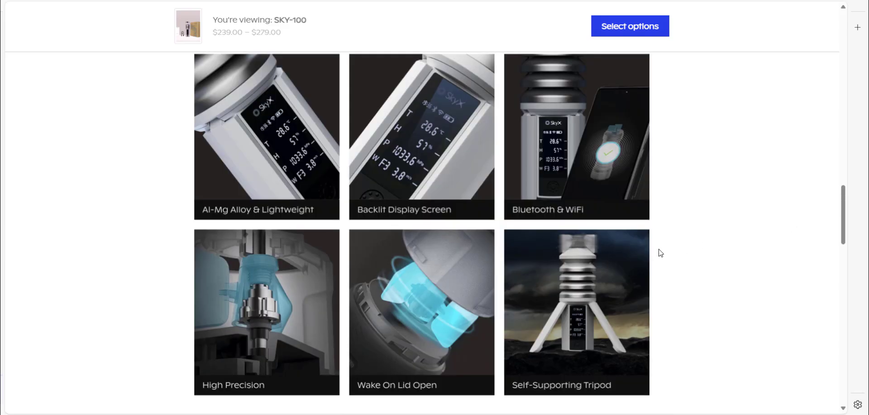
mouse_move(424, 157)
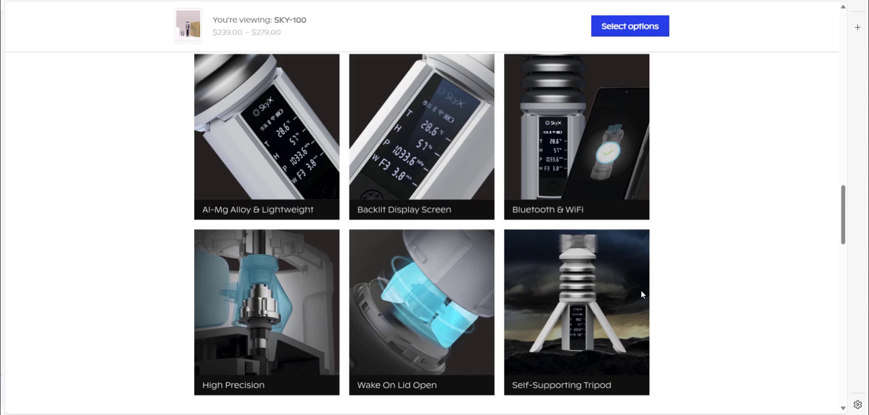
scroll("down", 3)
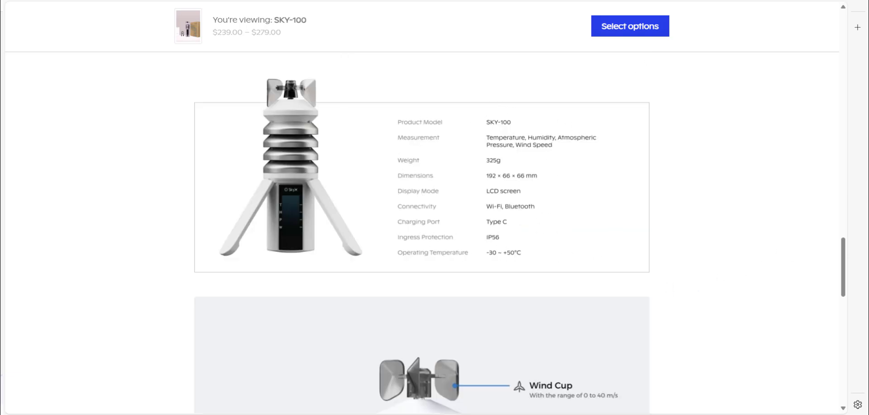
scroll("down", 3)
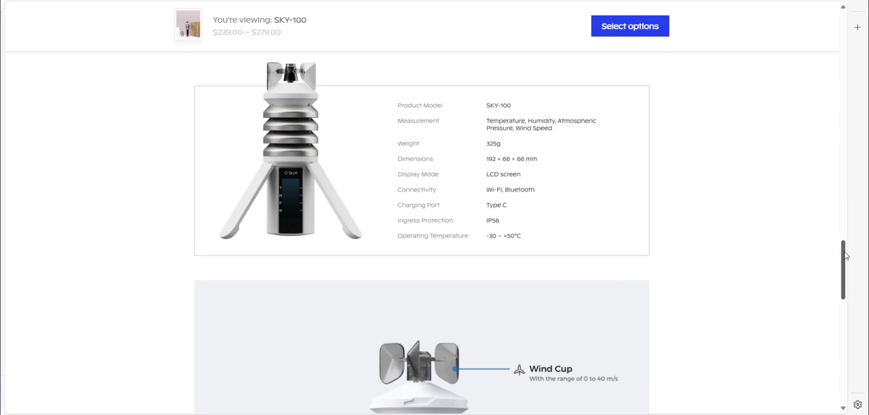
scroll("down", 3)
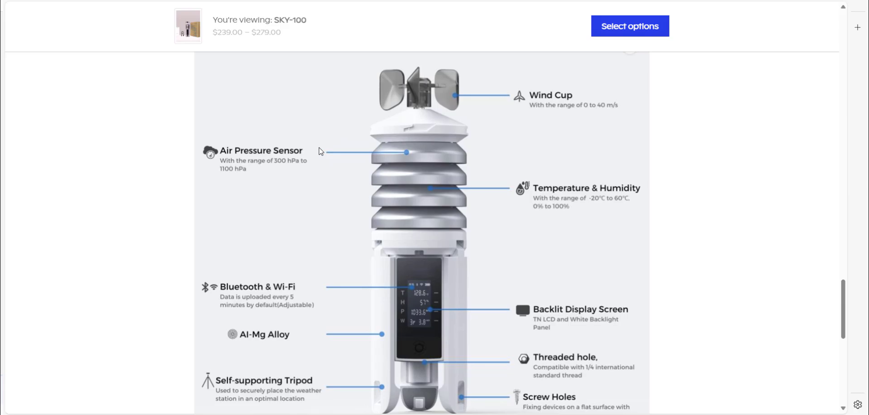
mouse_move(340, 178)
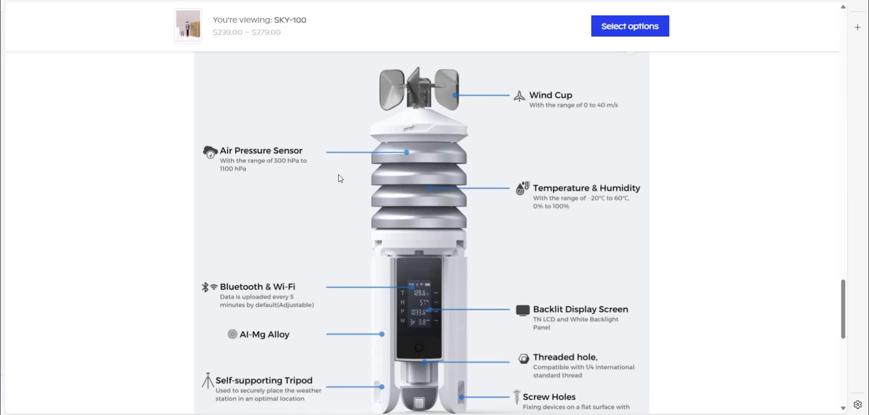
mouse_move(582, 181)
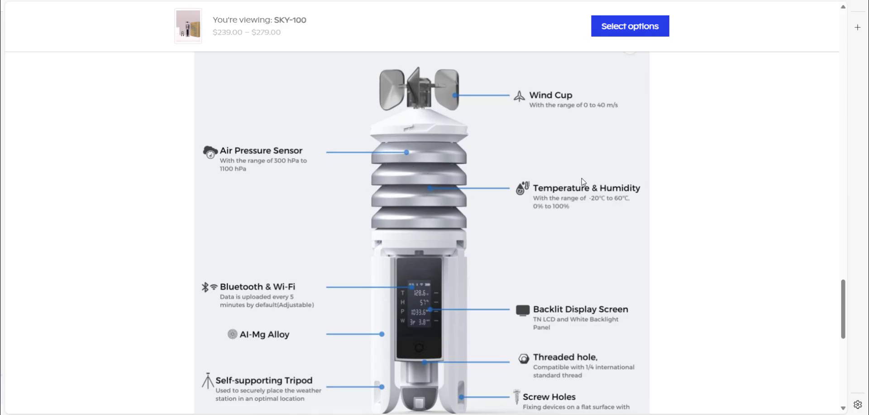
mouse_move(458, 191)
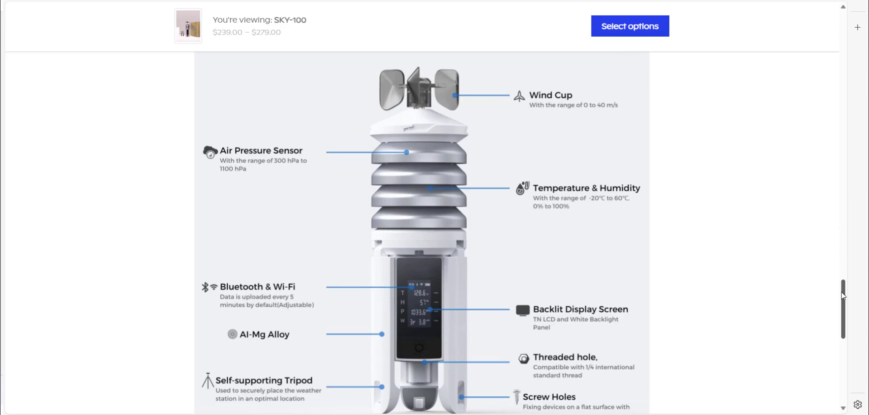
scroll("down", 3)
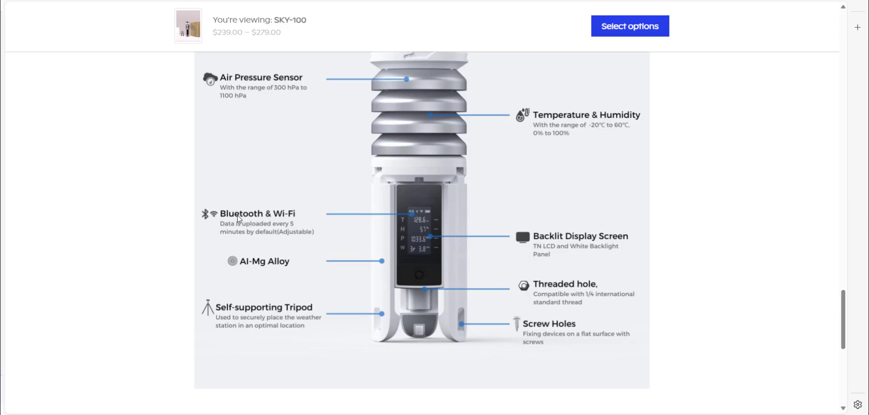
mouse_move(317, 336)
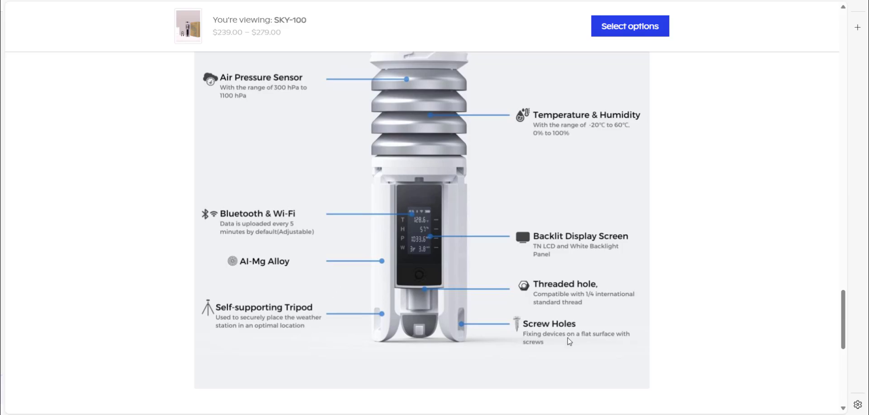
mouse_move(560, 291)
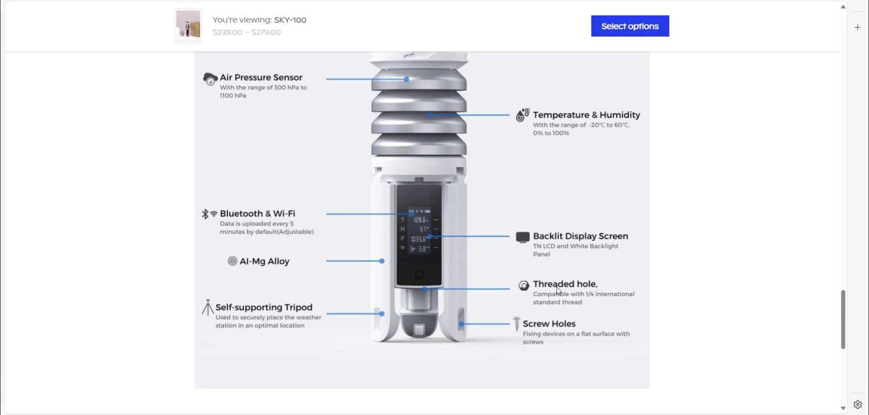
mouse_move(549, 303)
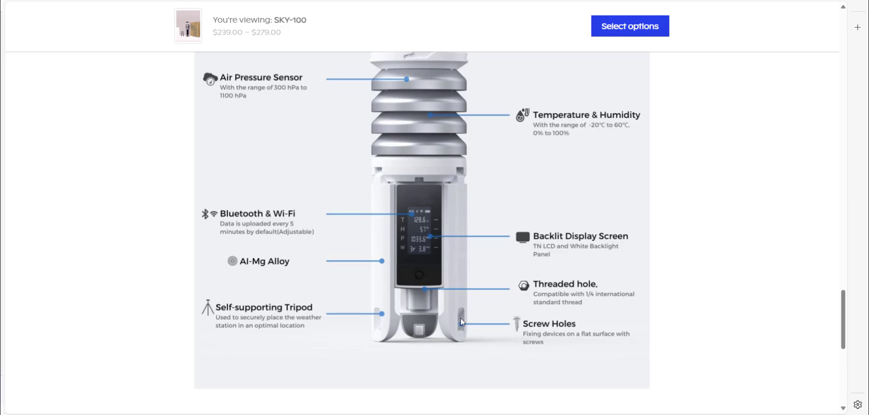
mouse_move(368, 376)
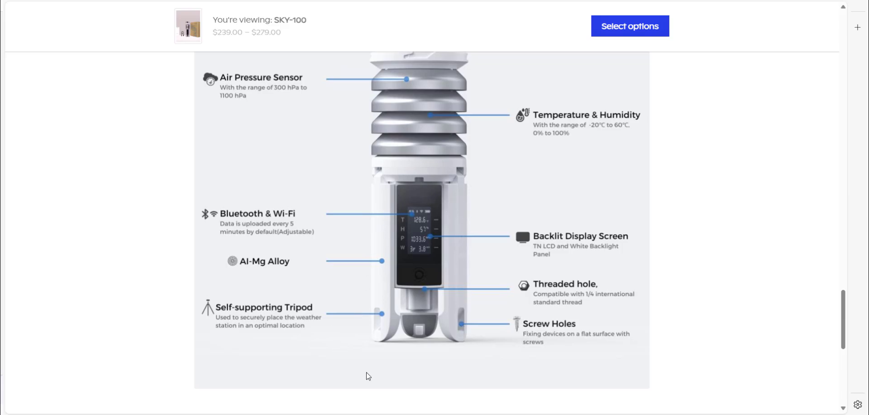
mouse_move(459, 334)
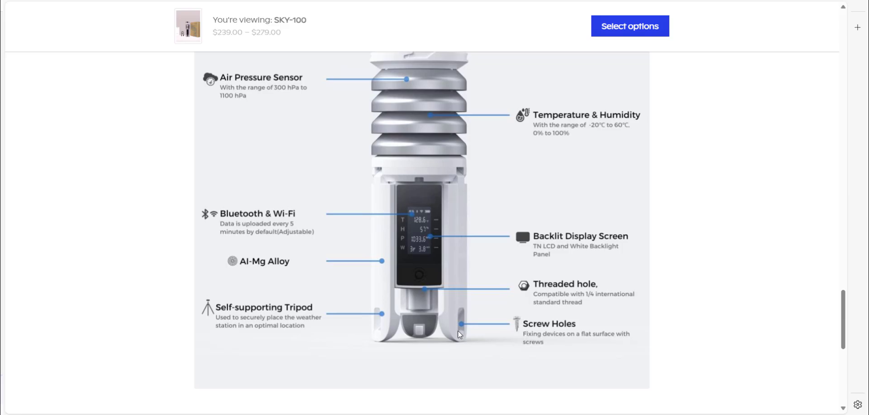
scroll("down", 3)
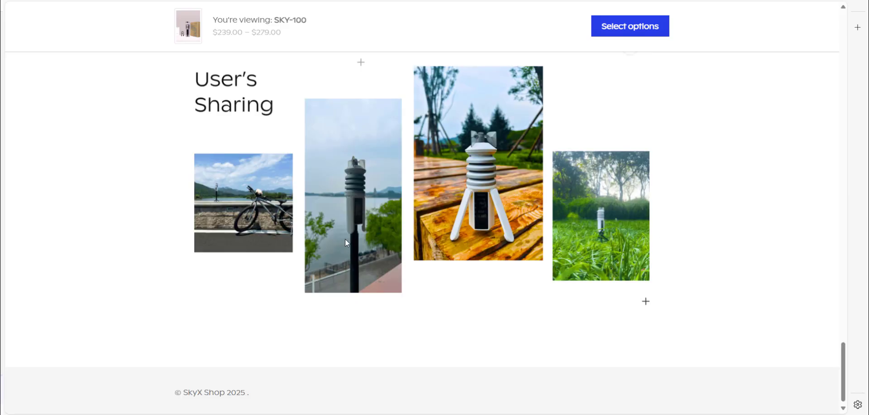
mouse_move(467, 196)
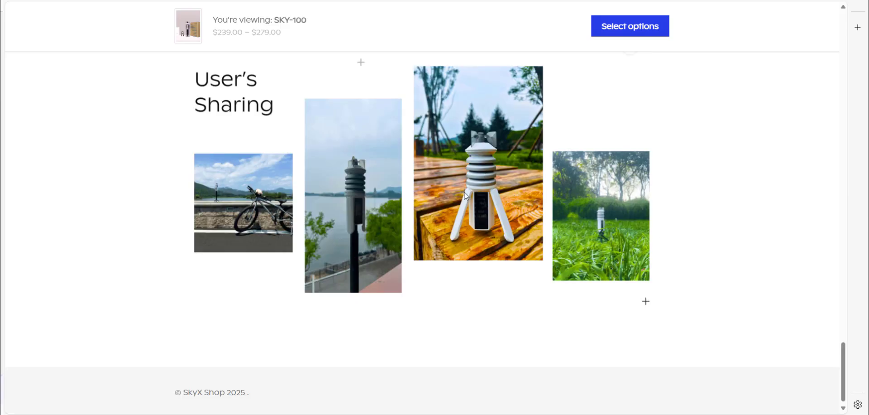
mouse_move(604, 260)
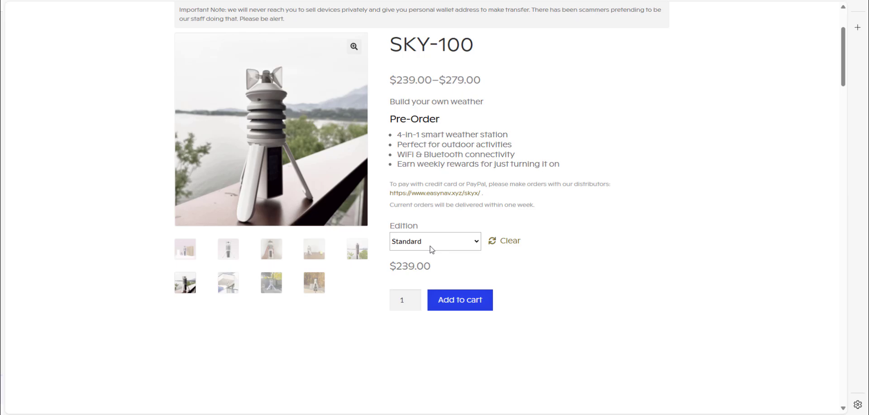
mouse_move(437, 244)
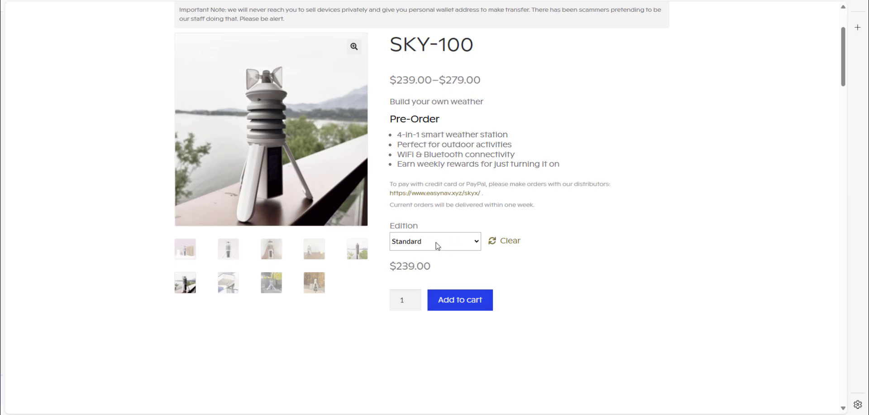
- Select the Standard plus solar panel edition at $279.00 and add it to the cart
left_click(434, 241)
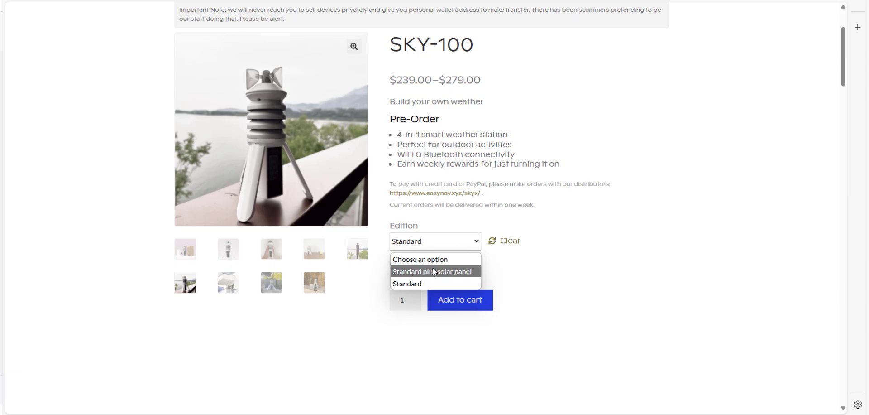
left_click(433, 271)
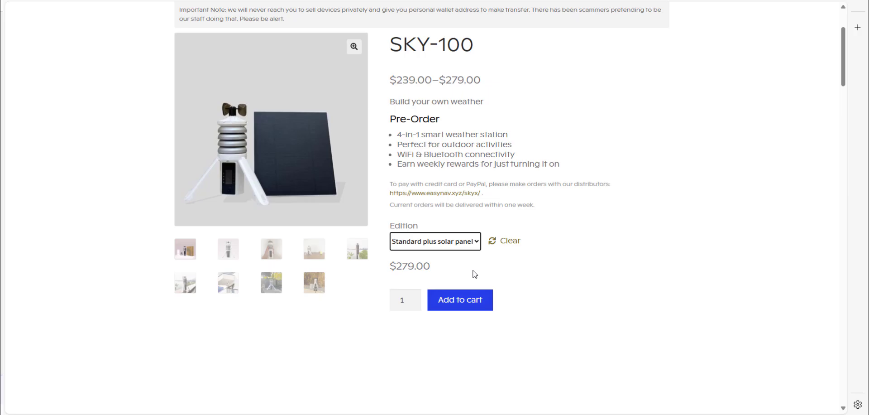
mouse_move(460, 306)
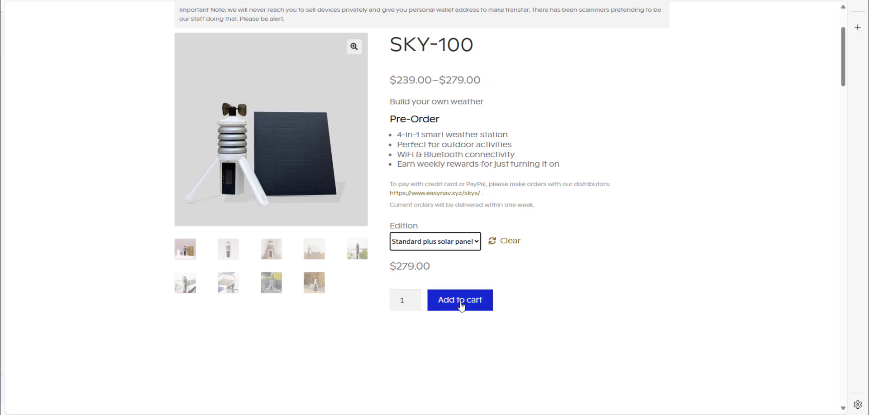
left_click(460, 300)
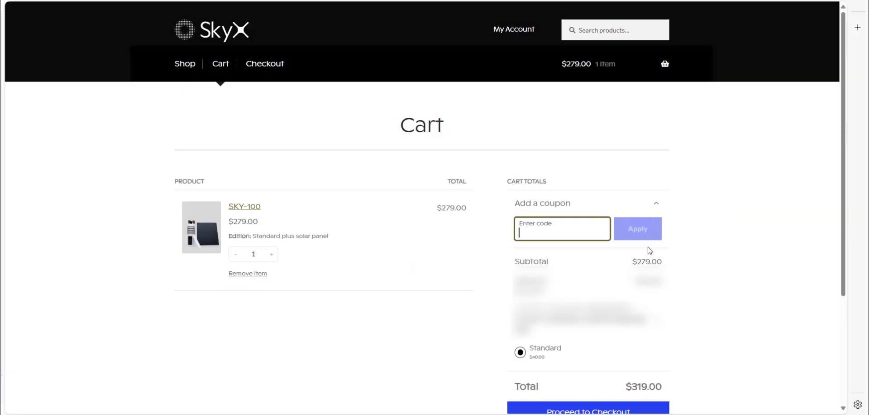
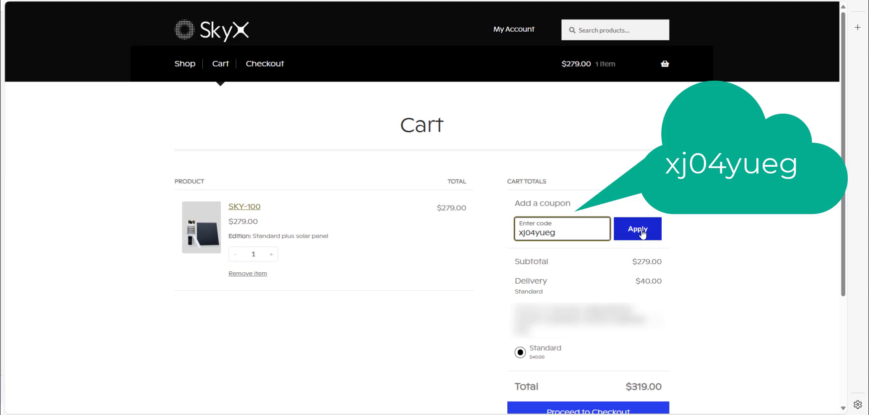
left_click(637, 228)
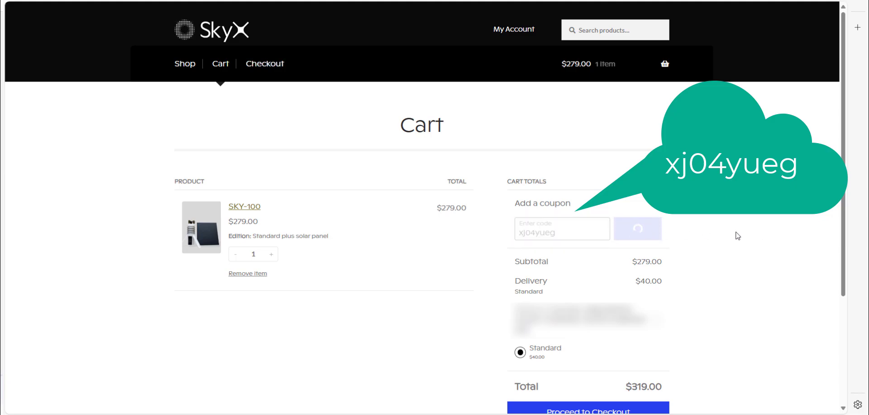
left_click(638, 228)
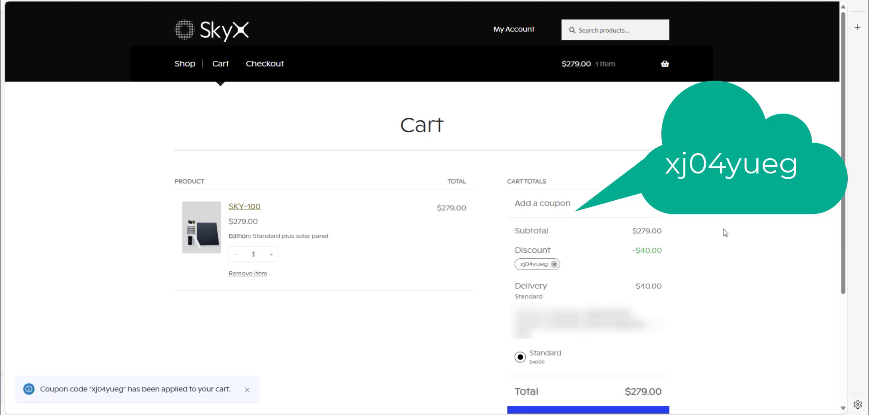
mouse_move(720, 233)
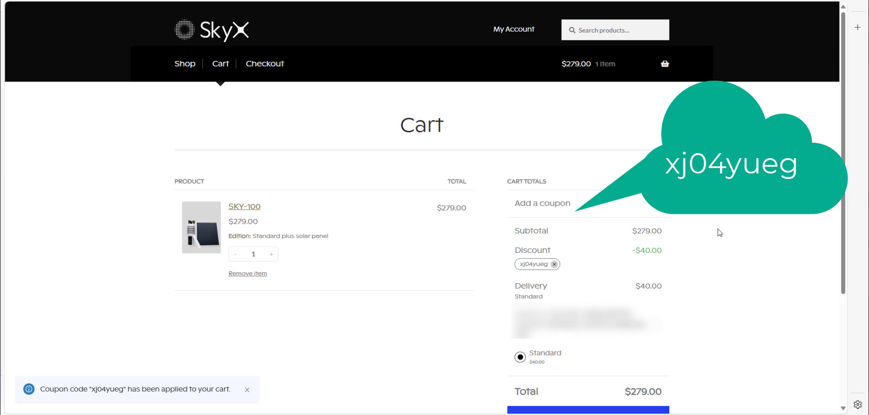